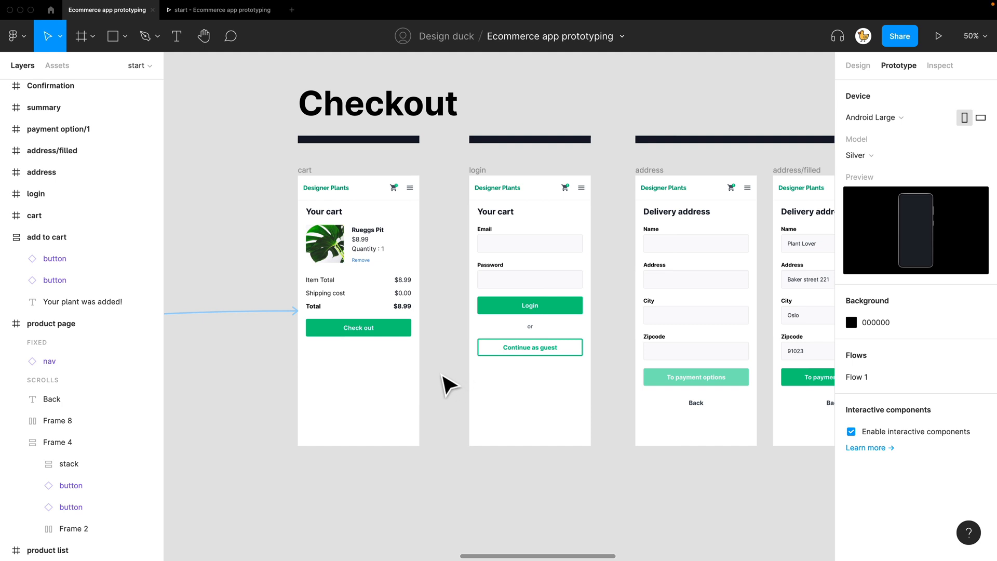
pyautogui.moveTo(267, 299)
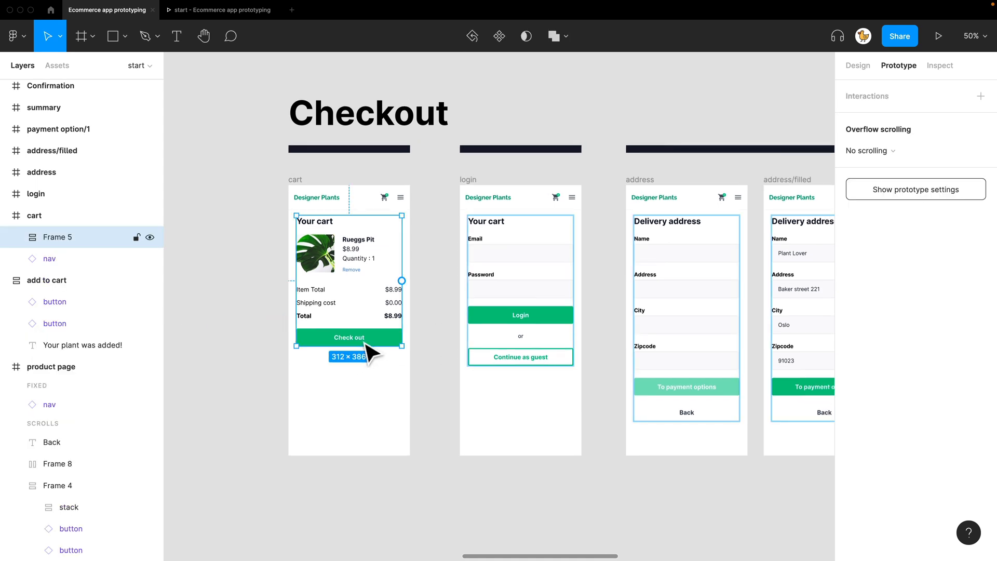
# Connect the empty delivery address form to the address/filled frame
pyautogui.click(349, 337)
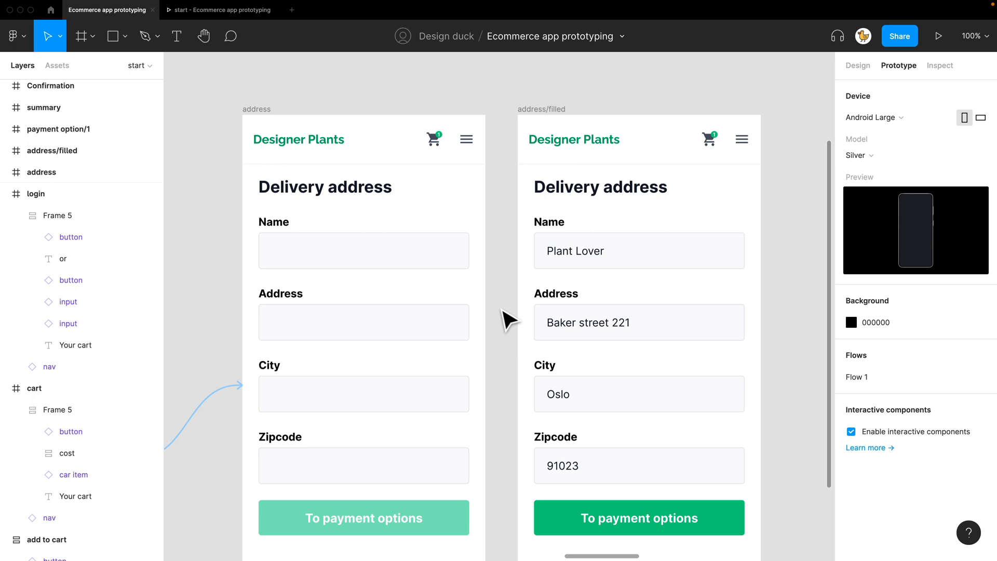
pyautogui.moveTo(514, 318)
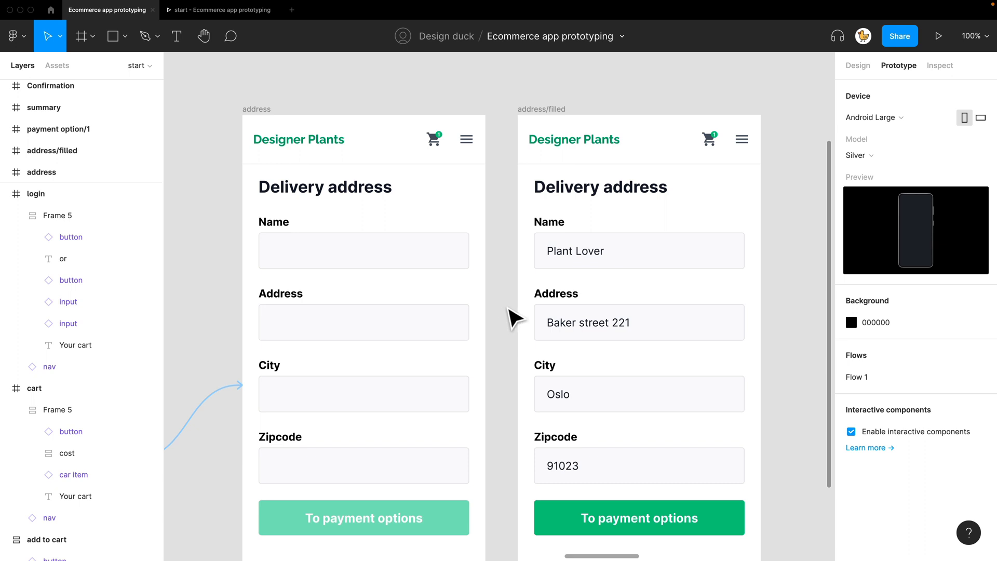
pyautogui.click(364, 250)
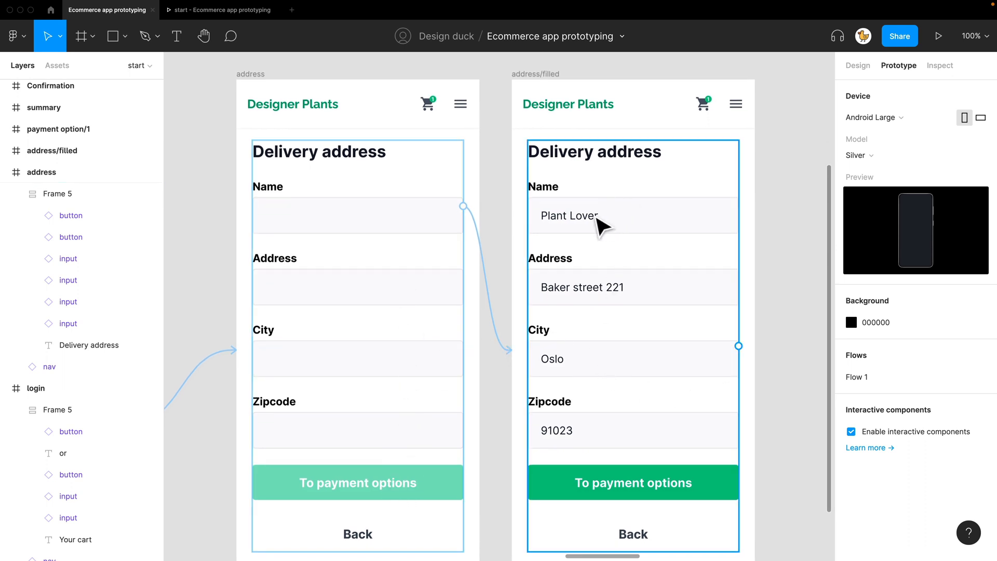
pyautogui.moveTo(606, 480)
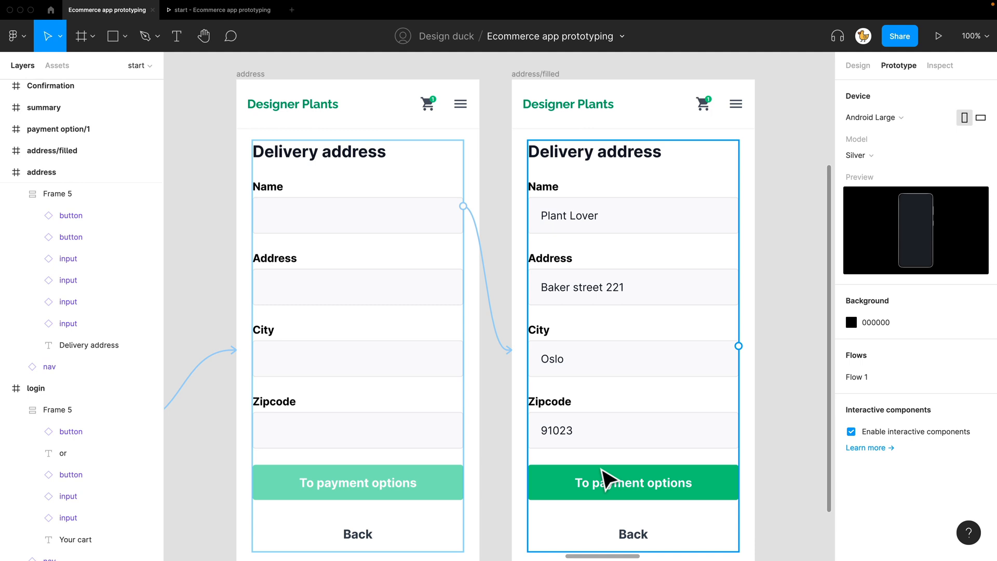
pyautogui.moveTo(679, 505)
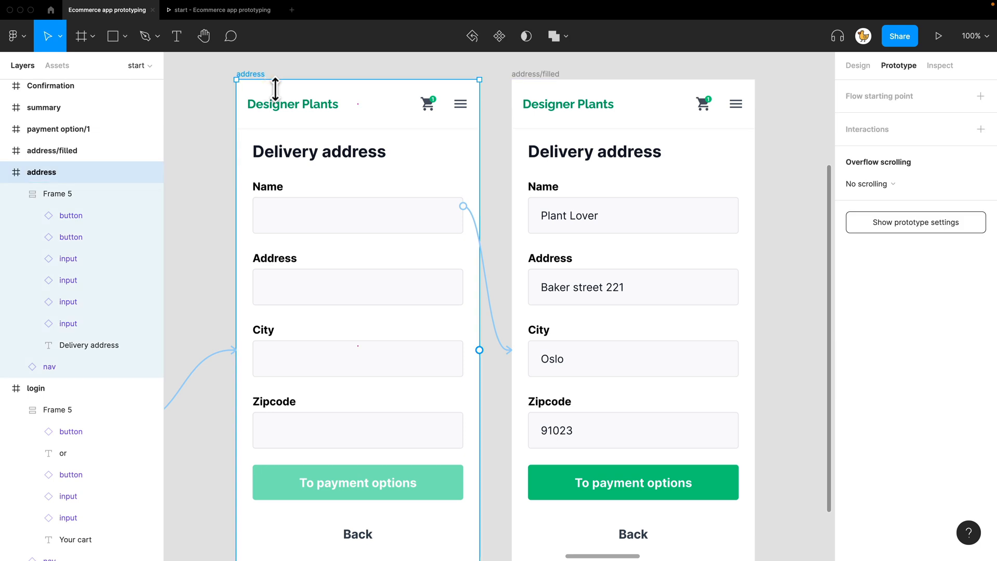
# Present the prototype to see the address form with sample delivery details
pyautogui.click(941, 35)
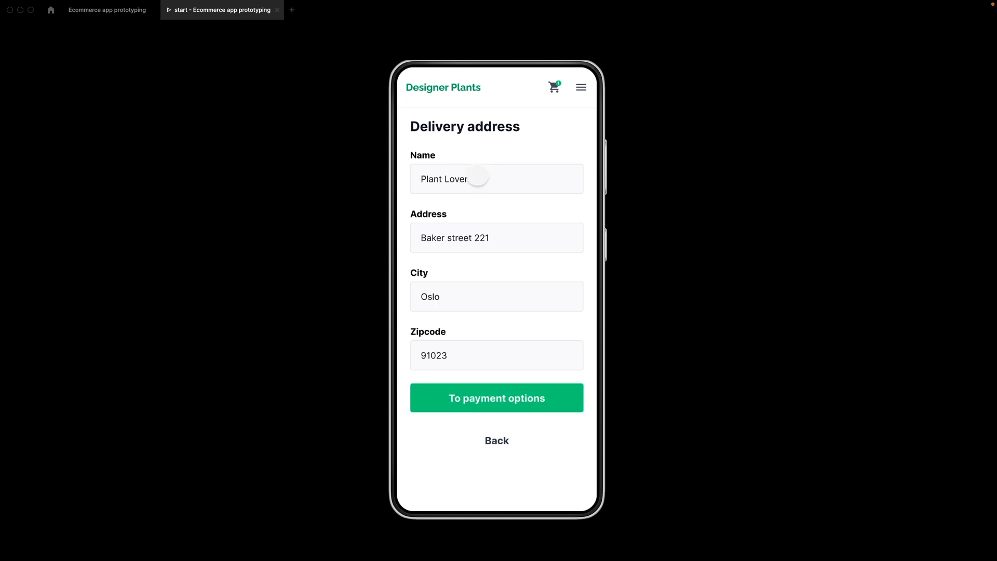
pyautogui.moveTo(478, 381)
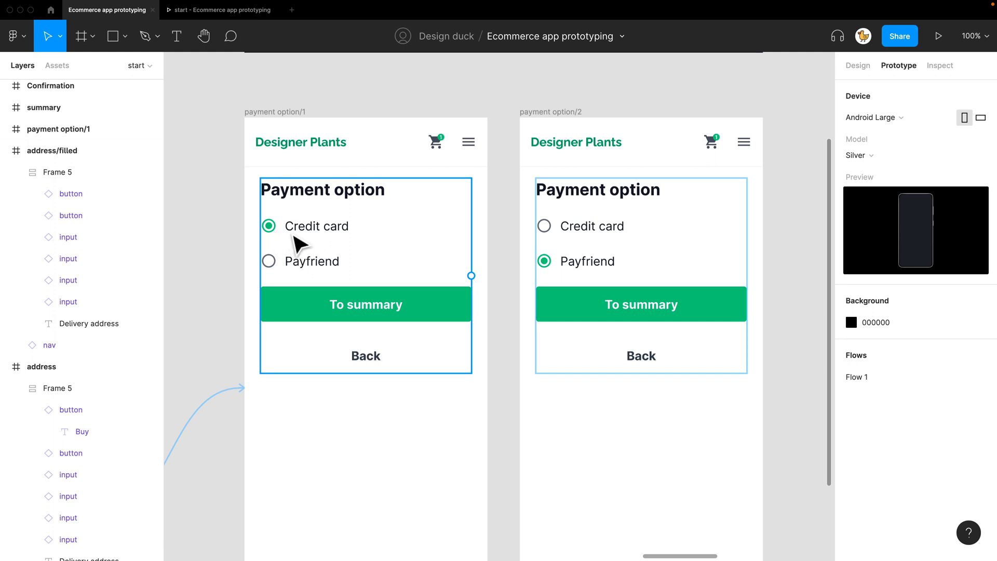
pyautogui.moveTo(344, 283)
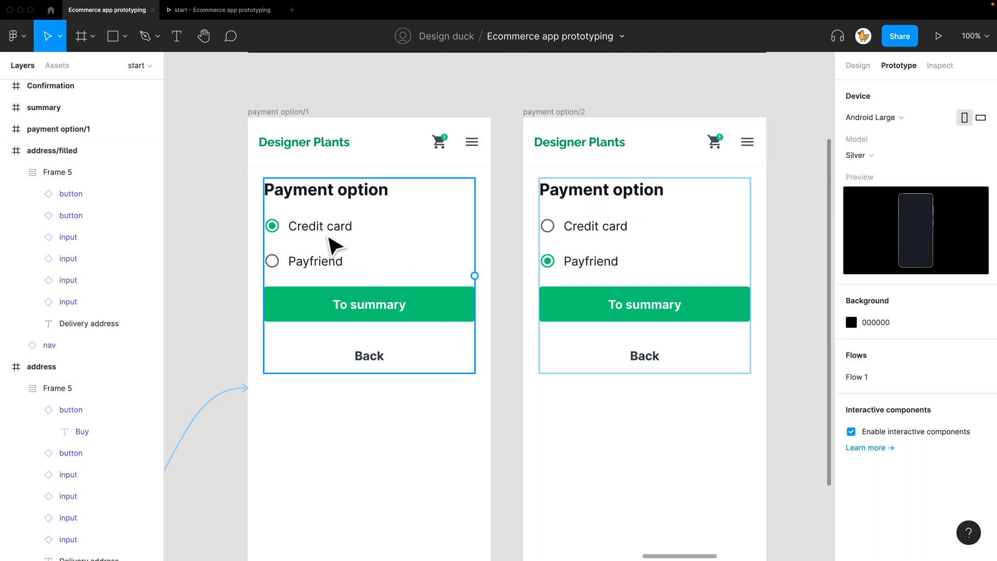
# Link Payfriend on payment option/1 to option/2 and Credit card back to option/1
pyautogui.click(310, 226)
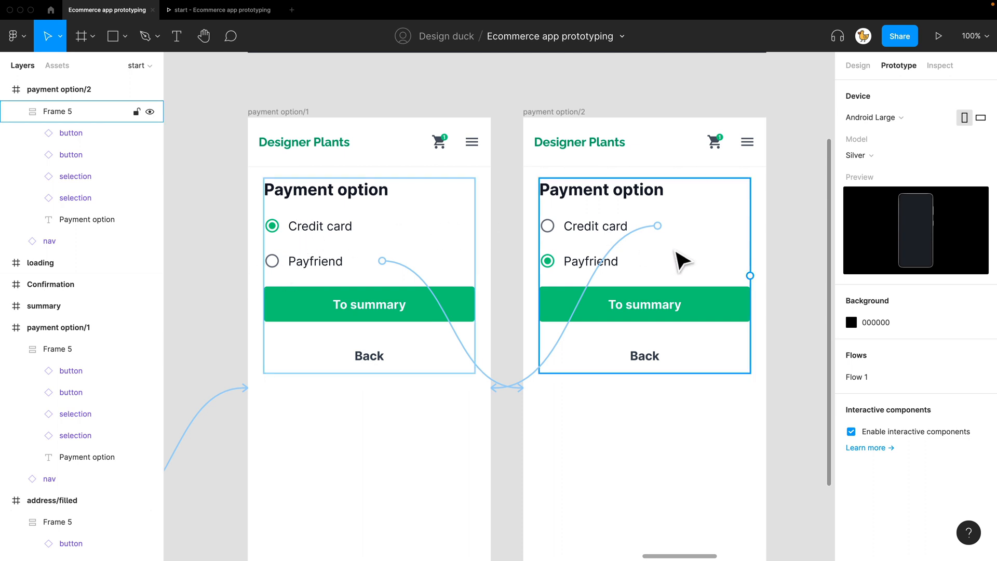
pyautogui.click(279, 112)
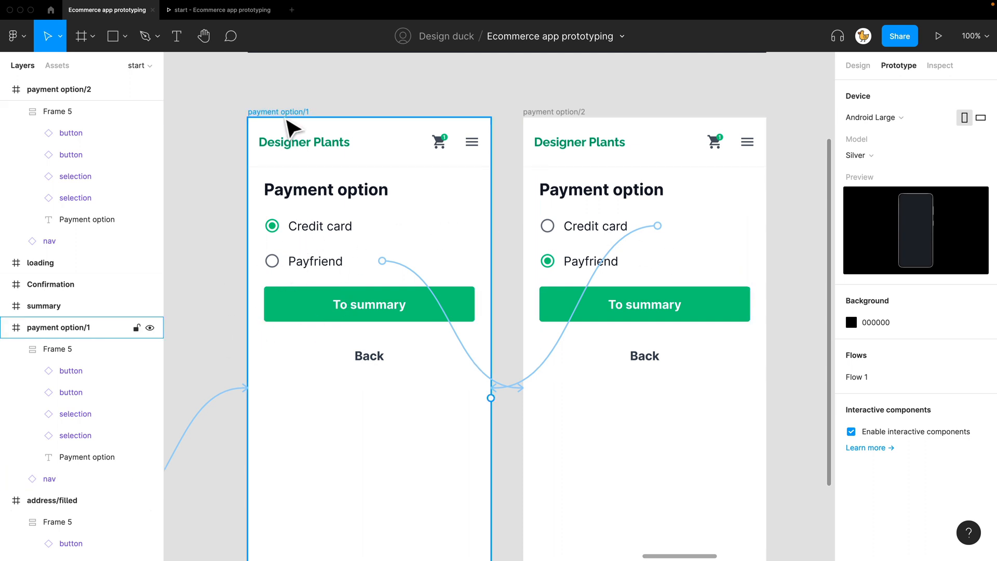
# Present the prototype and continue via 'To payment options' to the payment screen
pyautogui.click(938, 37)
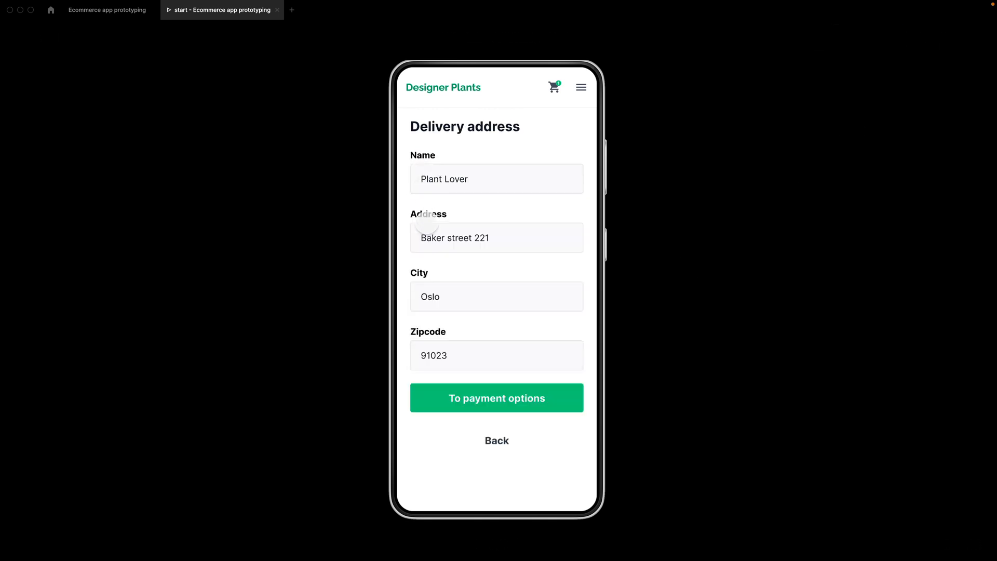
pyautogui.click(497, 398)
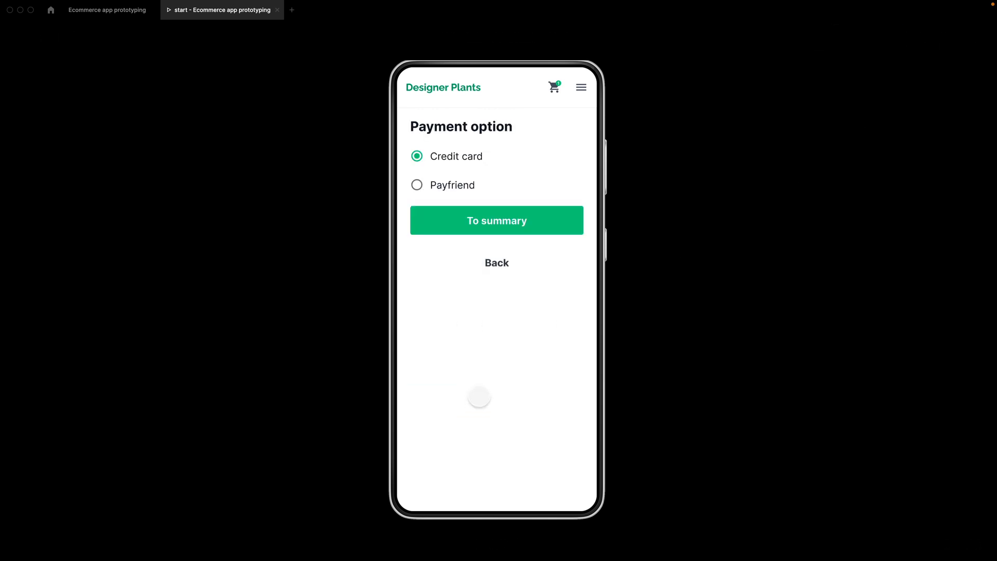